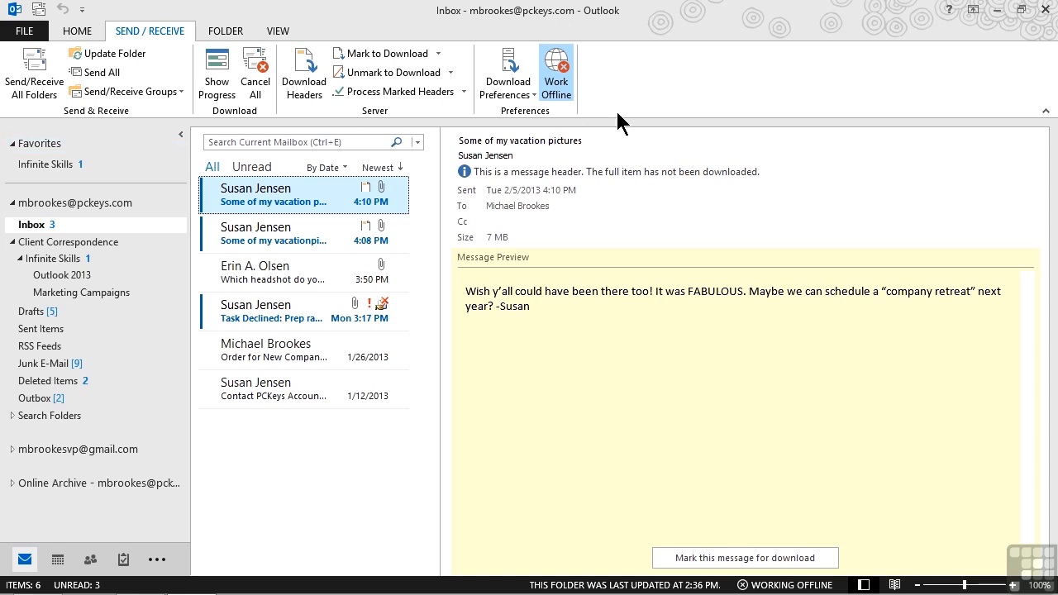
{"action": "mouse_move", "coordinate": [927, 59]}
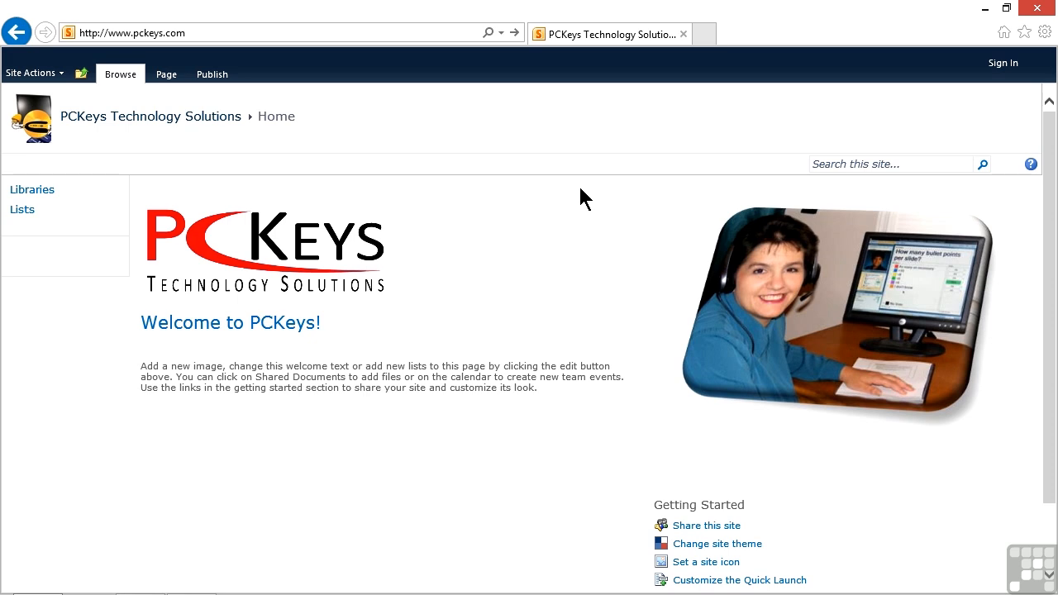
{"action": "mouse_move", "coordinate": [388, 145]}
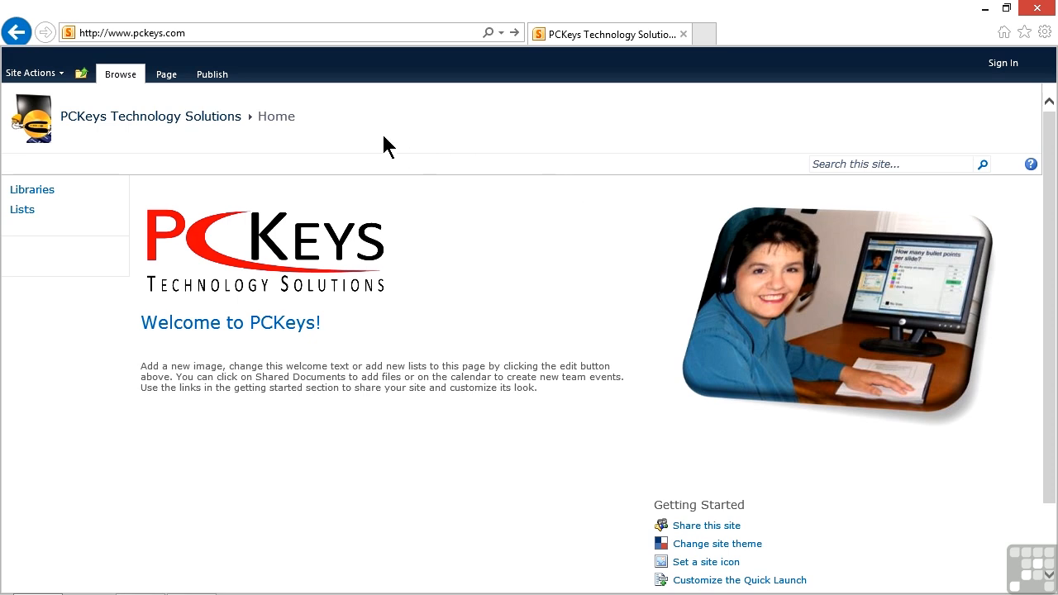
{"action": "mouse_move", "coordinate": [224, 43]}
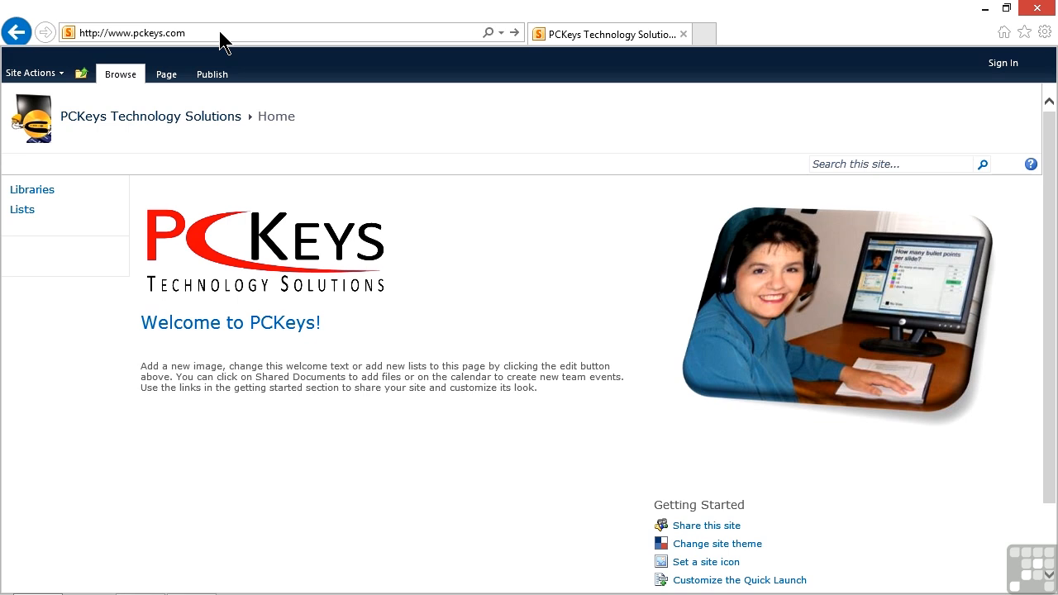
{"action": "mouse_move", "coordinate": [230, 45]}
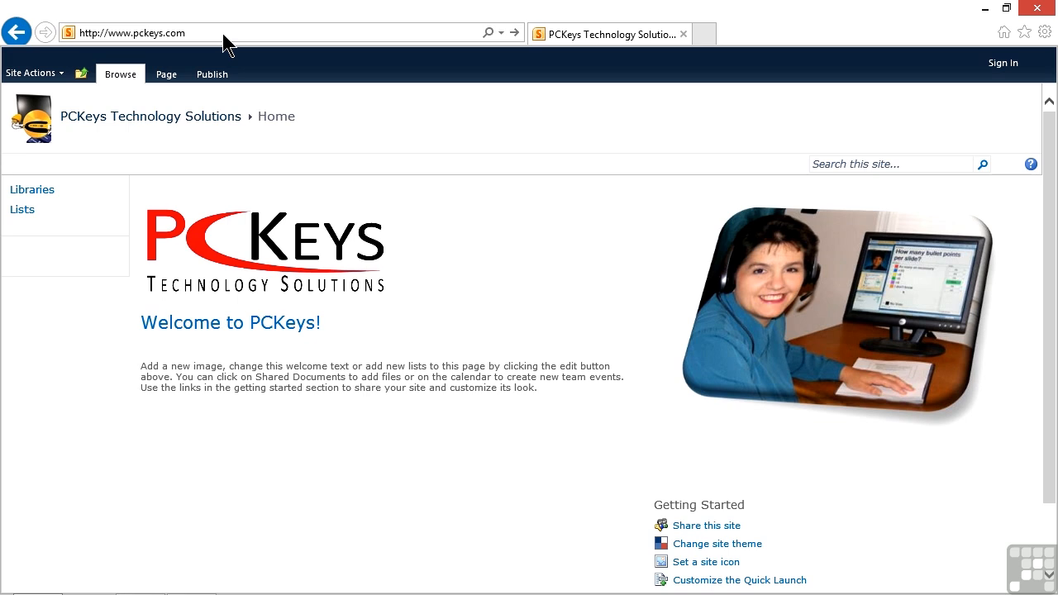
{"action": "mouse_move", "coordinate": [535, 198]}
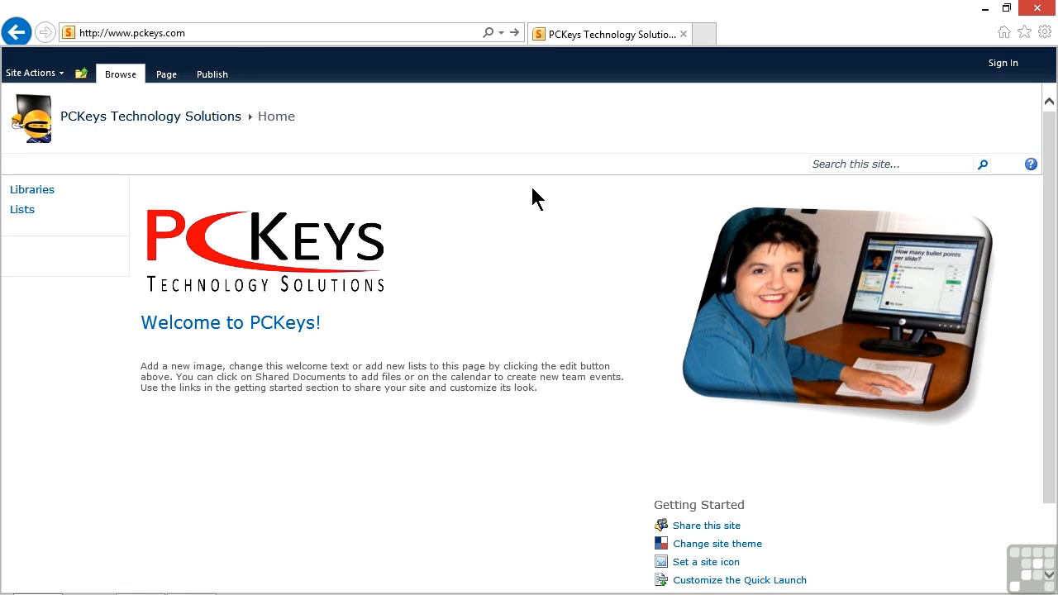
{"action": "mouse_move", "coordinate": [1003, 75]}
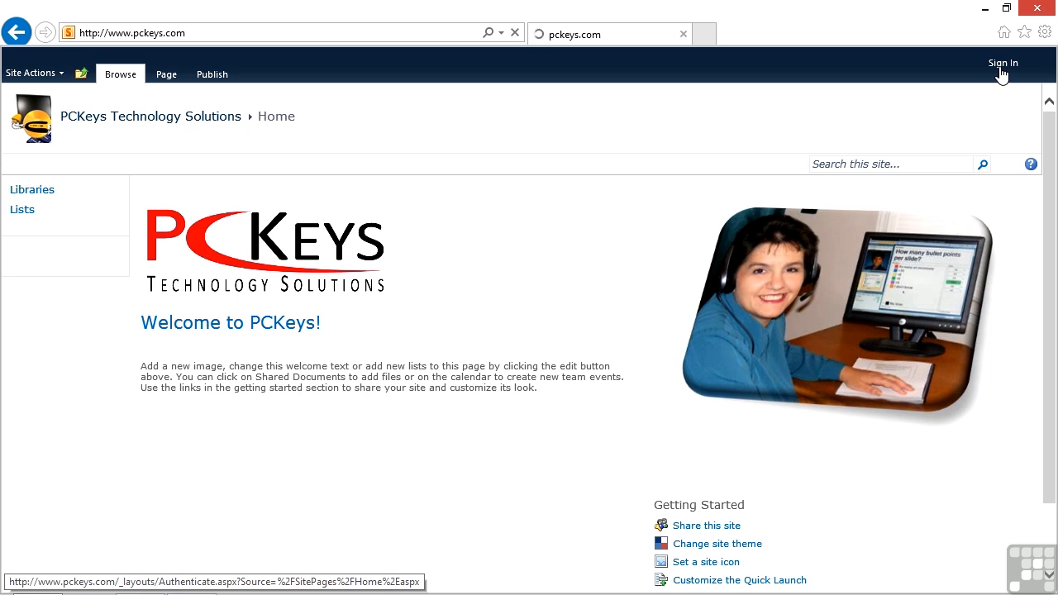
Sign in to the Office 365 team site with the password and open the Outlook inbox
{"action": "left_click", "coordinate": [1003, 63]}
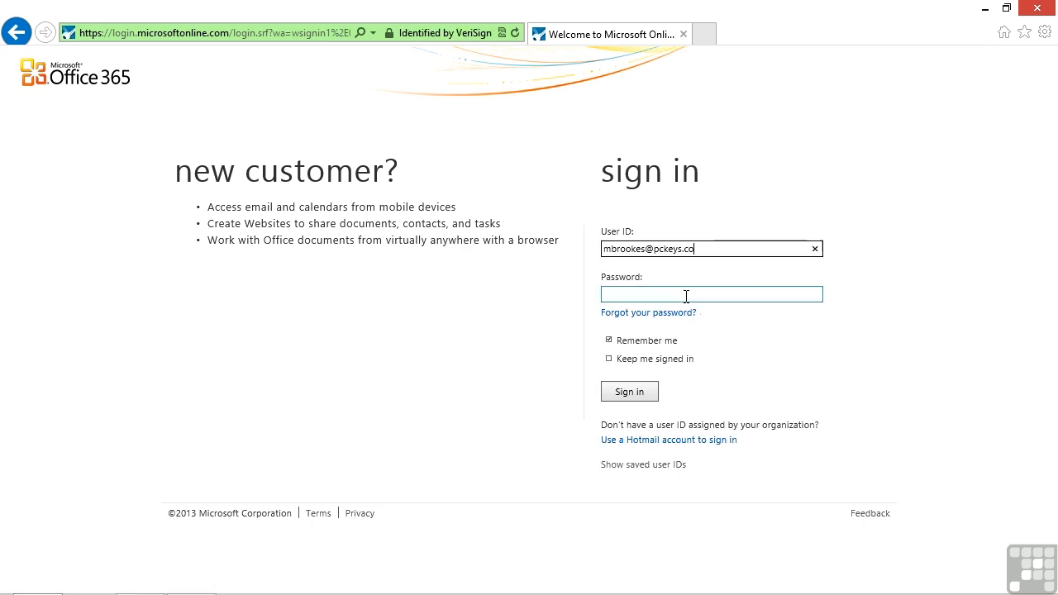
{"action": "type", "text": "•••••"}
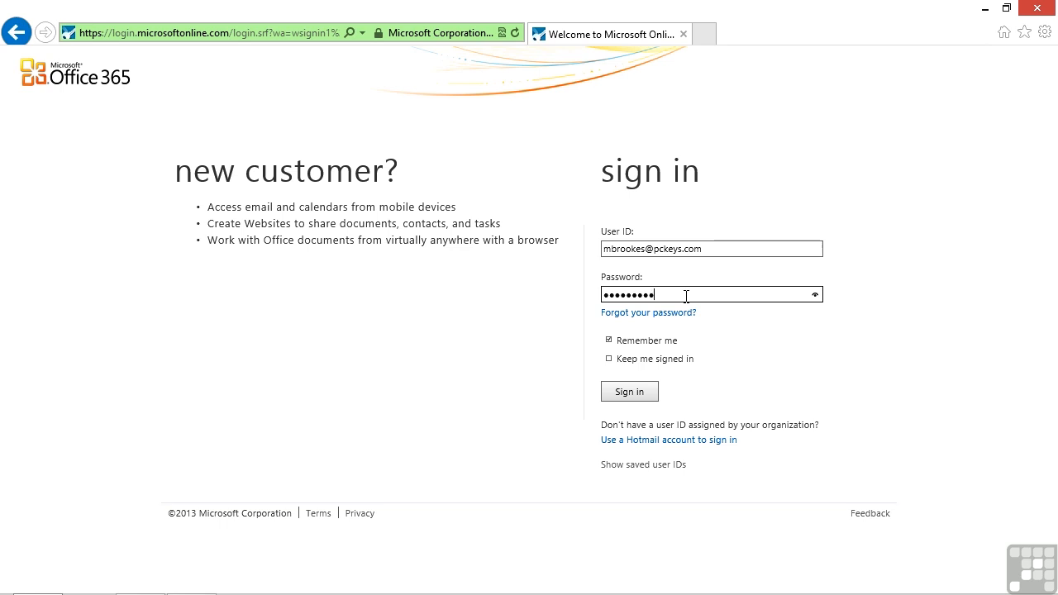
{"action": "left_click", "coordinate": [630, 391]}
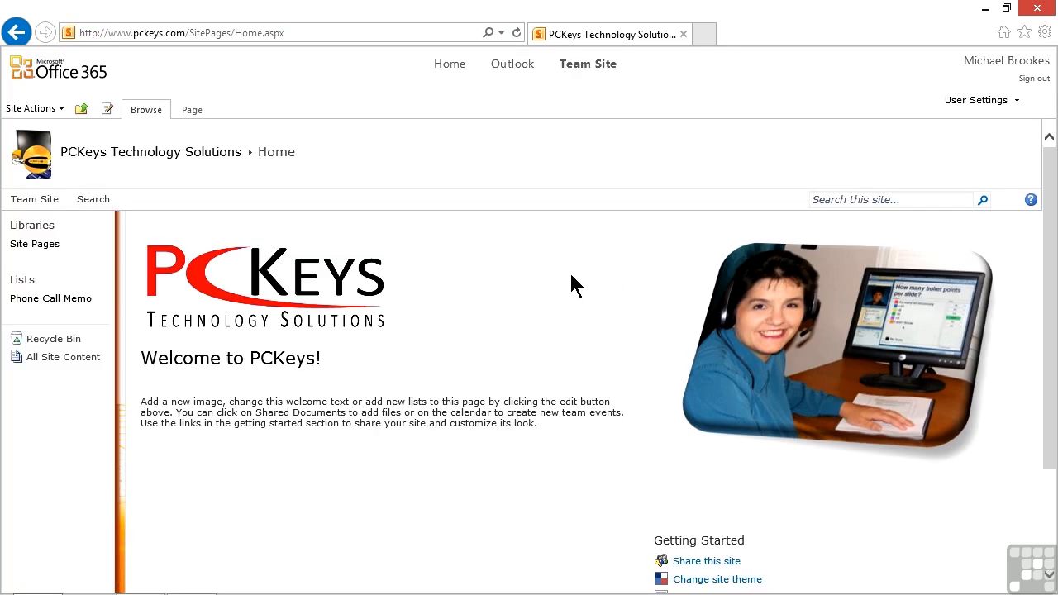
{"action": "mouse_move", "coordinate": [533, 128]}
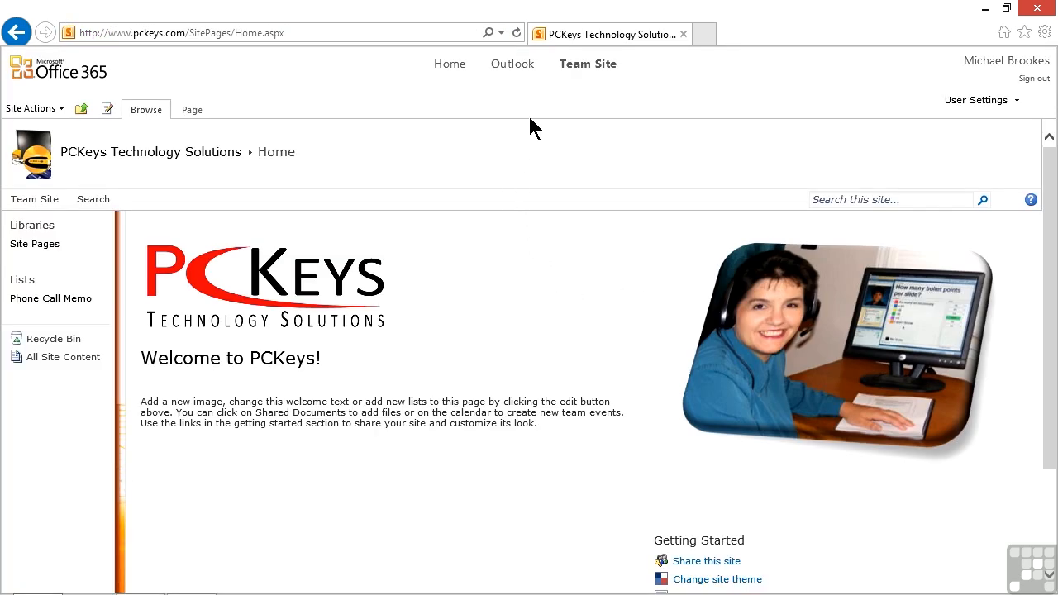
{"action": "left_click", "coordinate": [511, 64]}
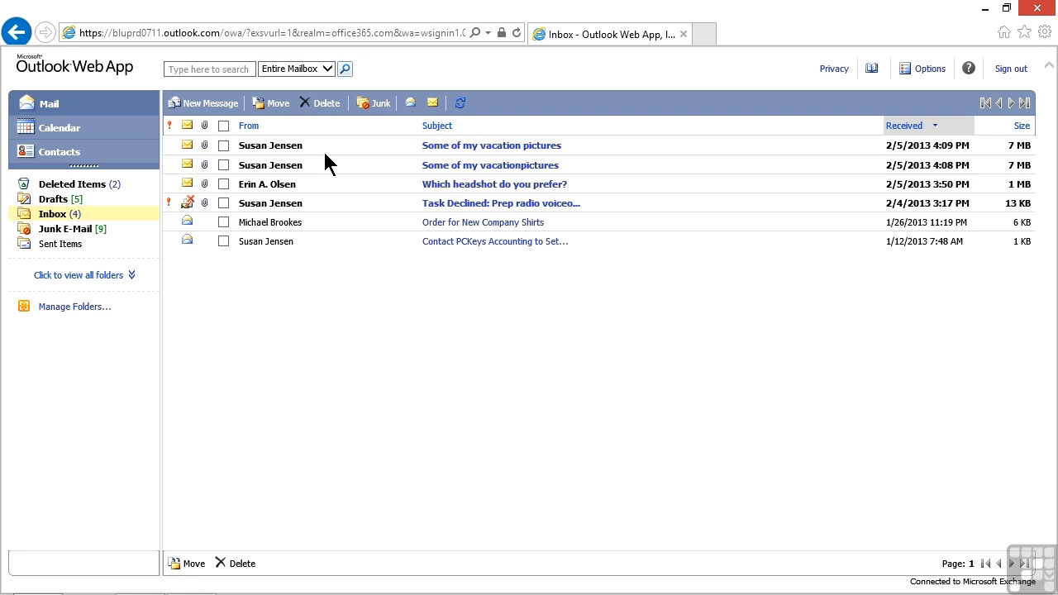
{"action": "mouse_move", "coordinate": [211, 165]}
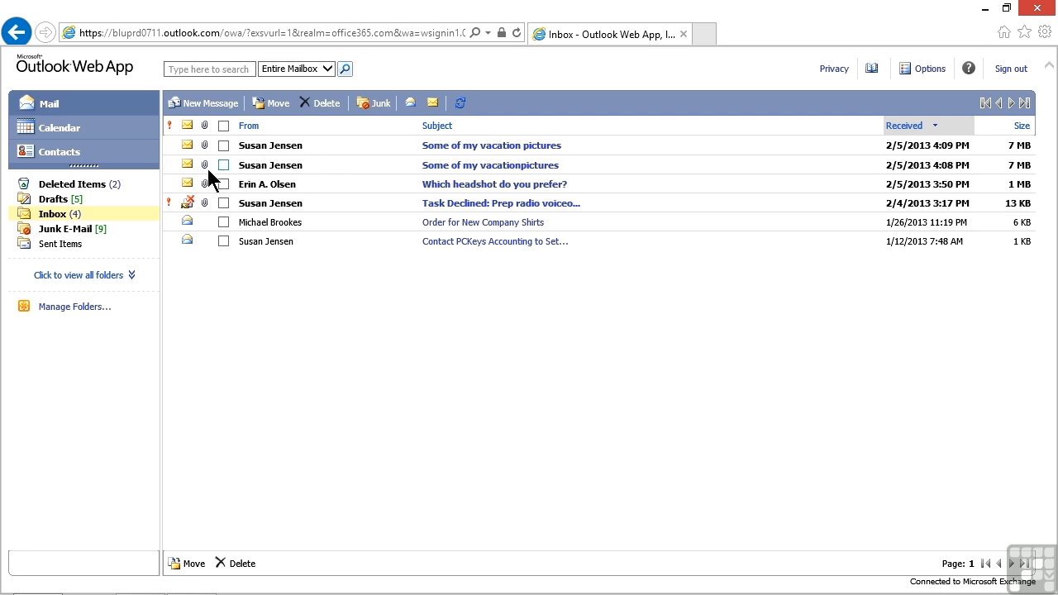
{"action": "mouse_move", "coordinate": [74, 183]}
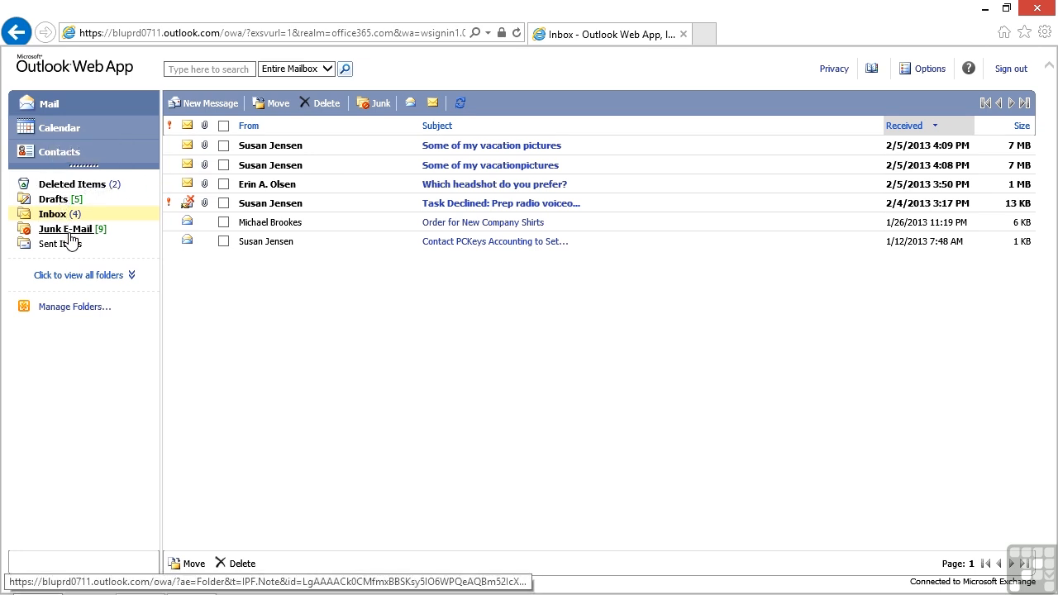
{"action": "mouse_move", "coordinate": [60, 244]}
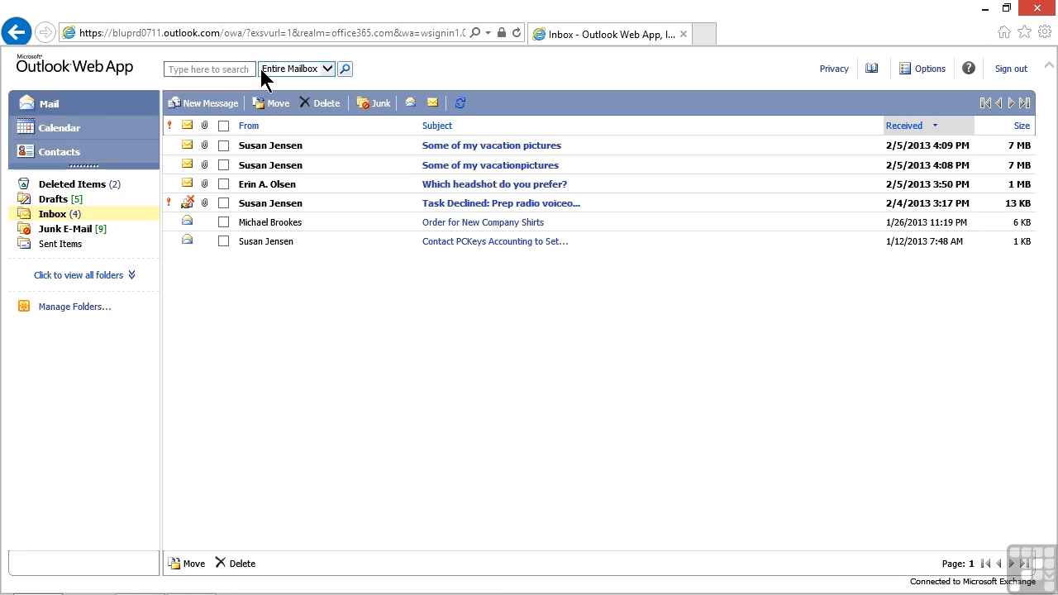
{"action": "mouse_move", "coordinate": [669, 78]}
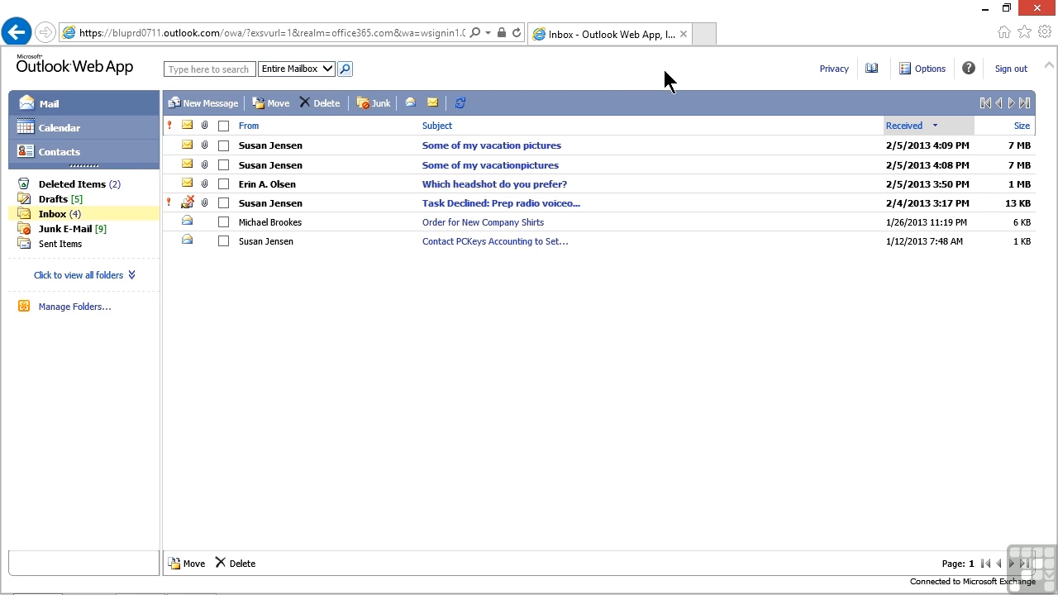
{"action": "mouse_move", "coordinate": [930, 69]}
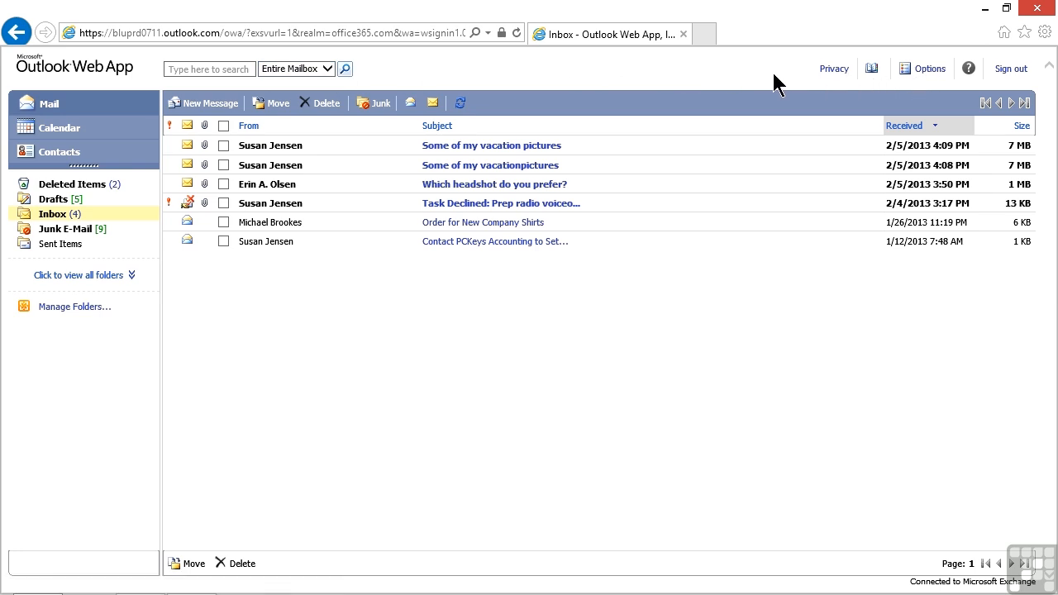
{"action": "mouse_move", "coordinate": [863, 81]}
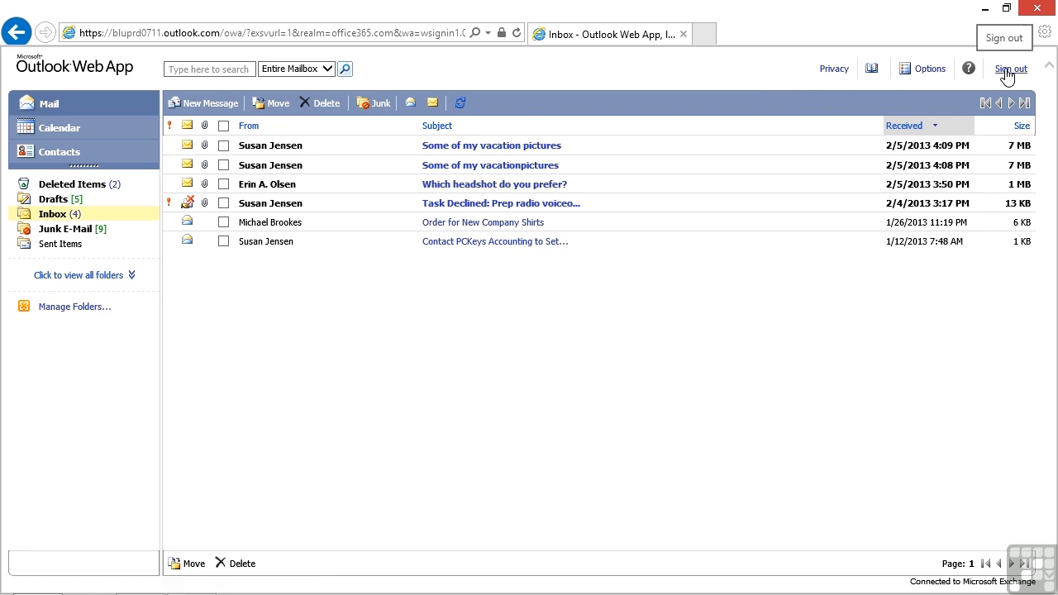
Sign out of Outlook Web App and close the browser window
{"action": "left_click", "coordinate": [1010, 68]}
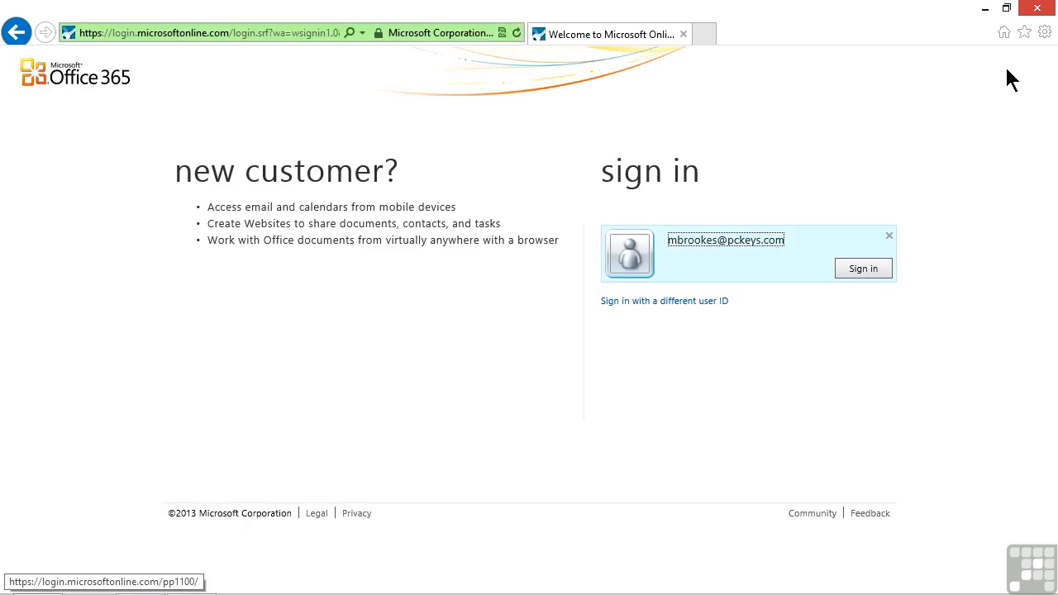
{"action": "mouse_move", "coordinate": [844, 105]}
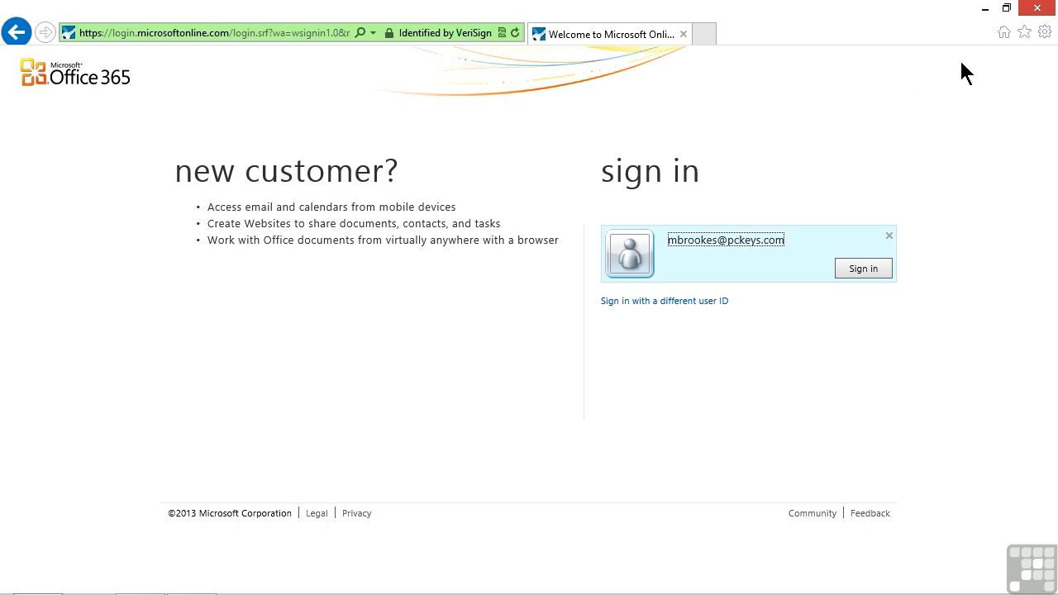
{"action": "mouse_move", "coordinate": [1043, 12]}
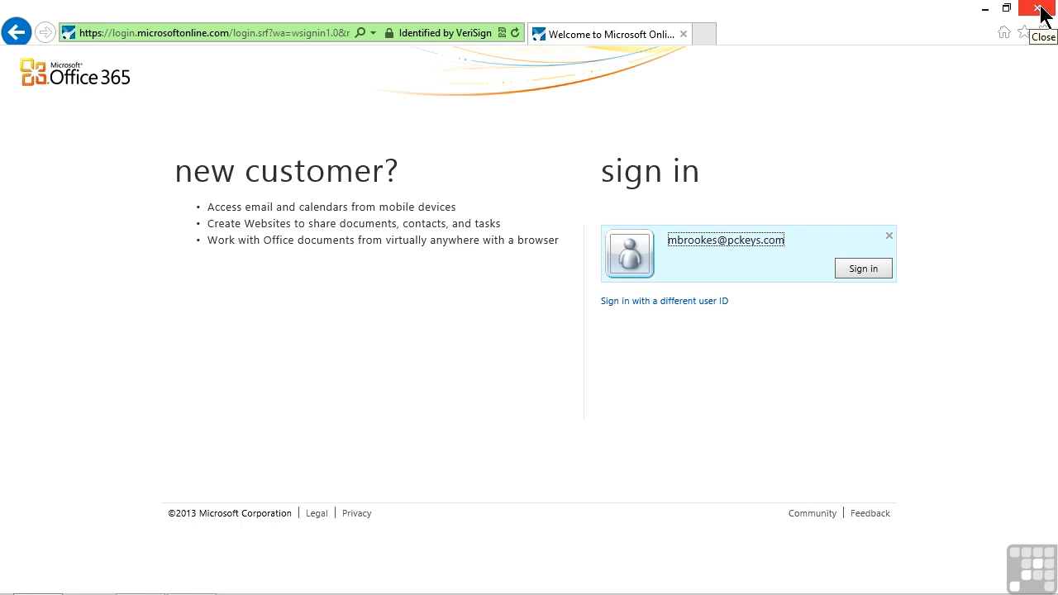
{"action": "left_click", "coordinate": [1043, 9]}
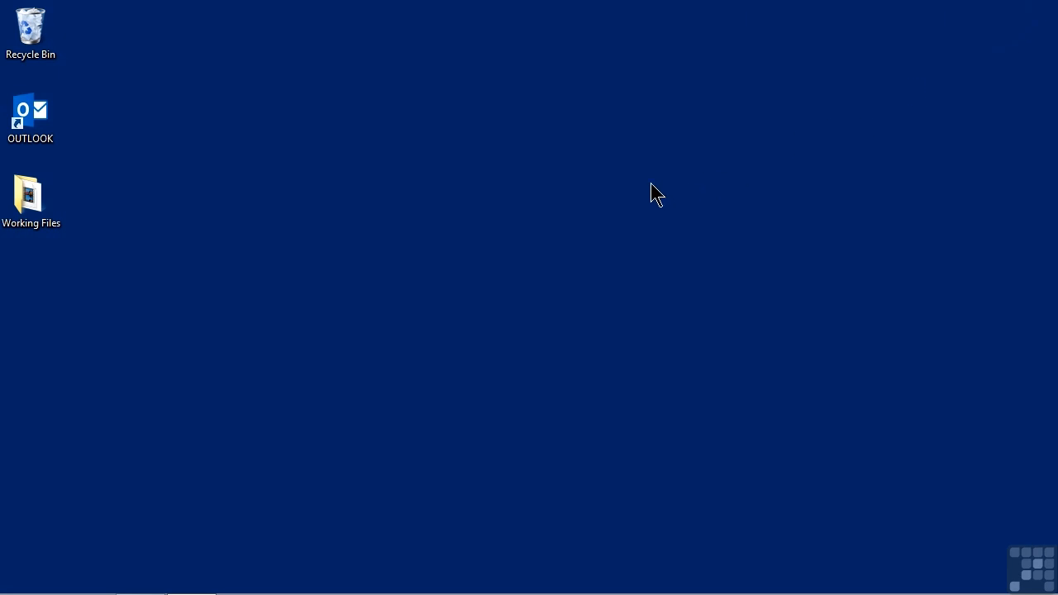